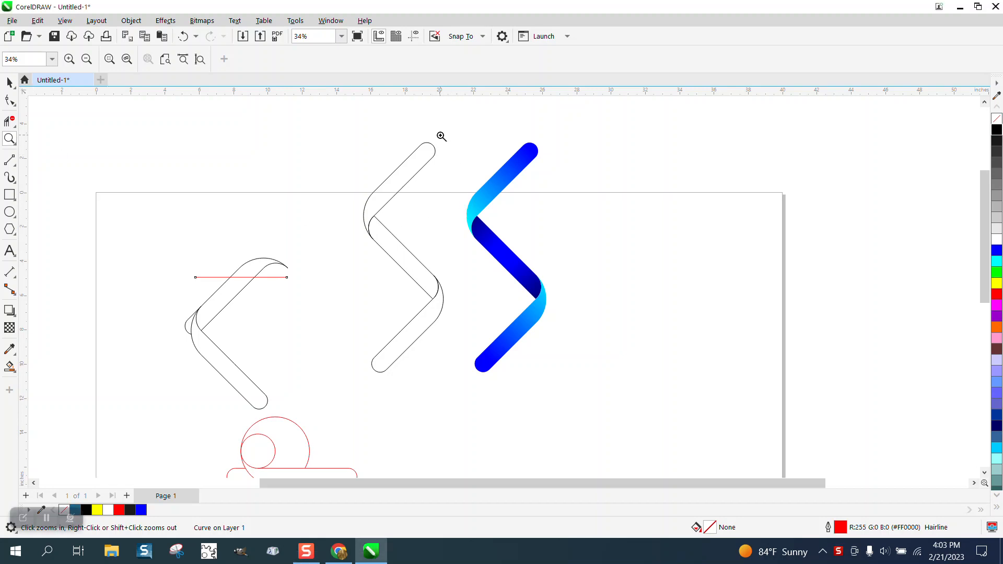
# - Drag the red construction shapes off the page, then draw two circles and a pill rectangle
pyautogui.click(441, 136)
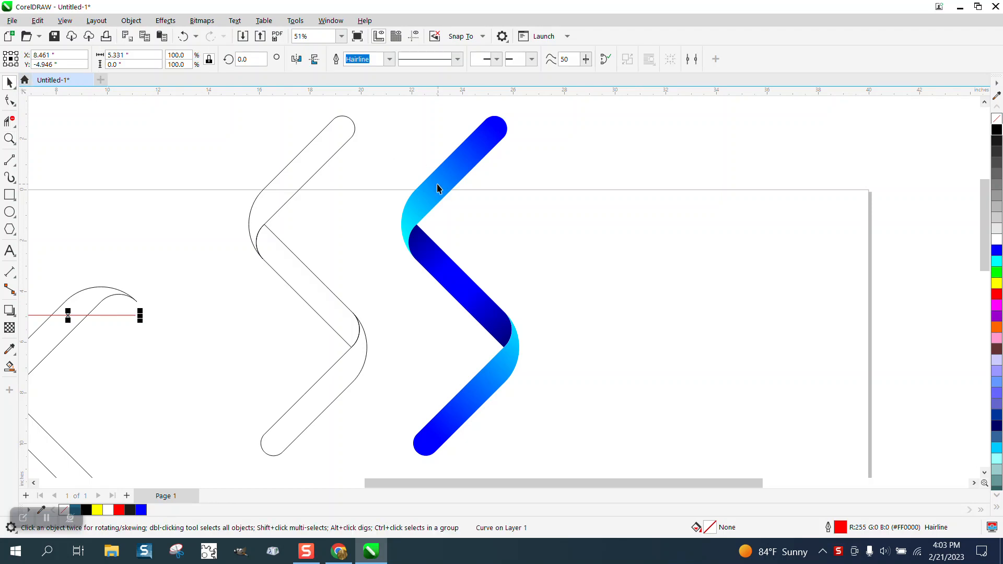
pyautogui.scroll(-3)
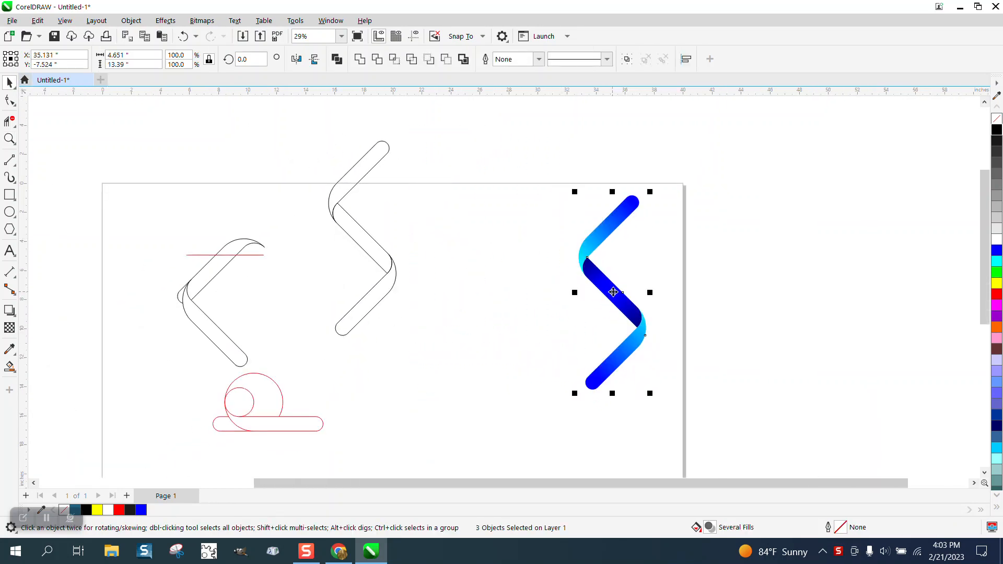
pyautogui.scroll(-3)
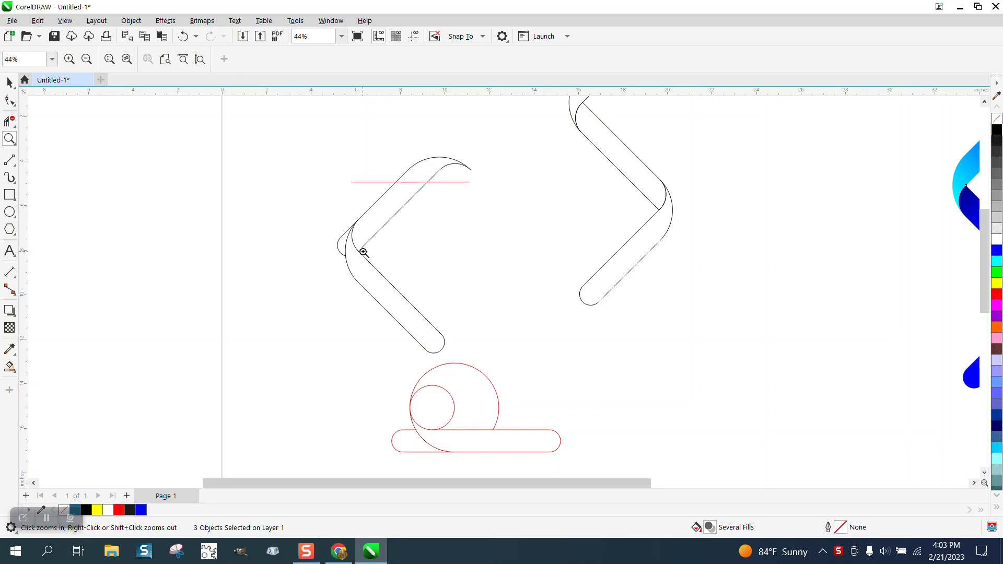
pyautogui.click(86, 59)
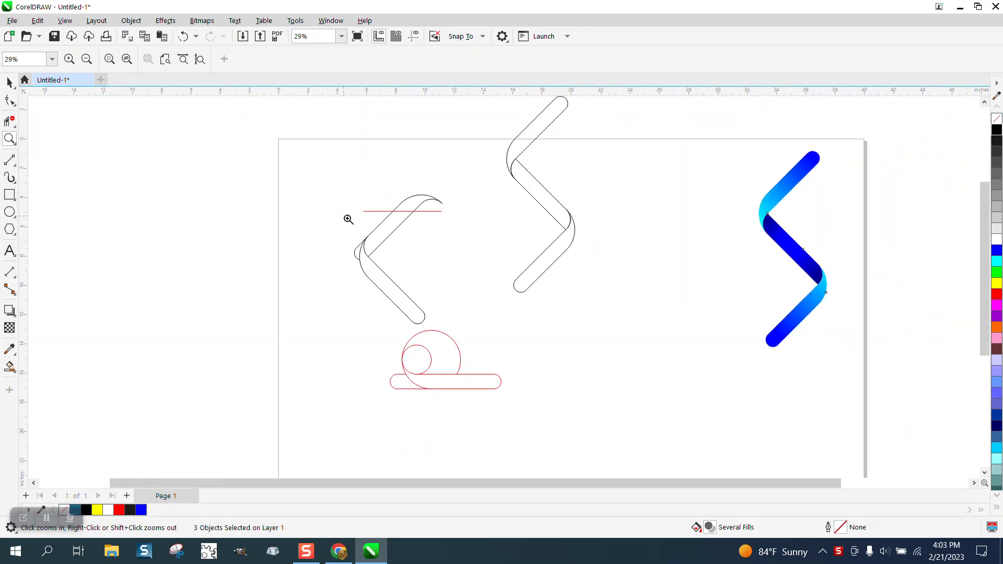
pyautogui.click(86, 58)
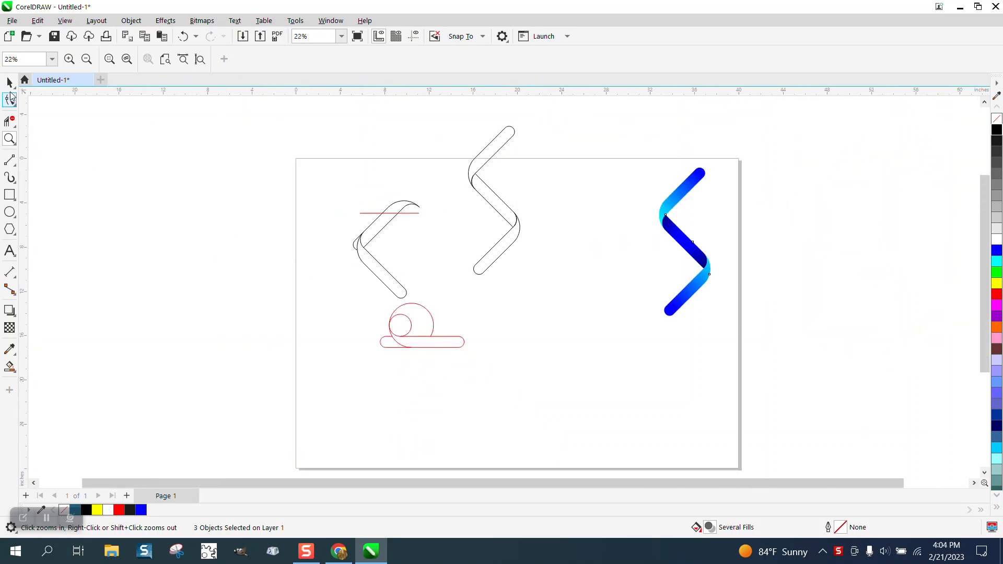
pyautogui.click(9, 82)
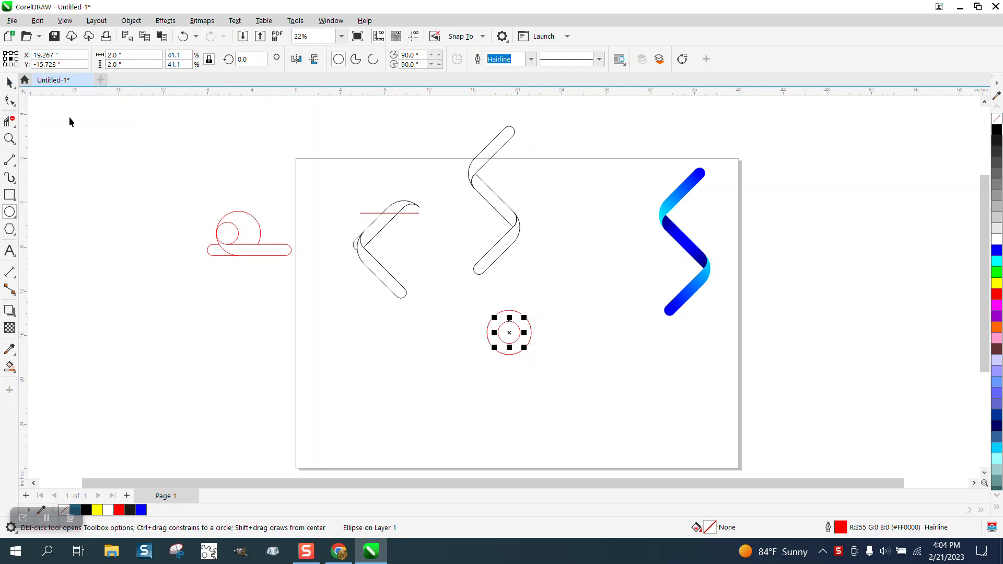
pyautogui.click(9, 83)
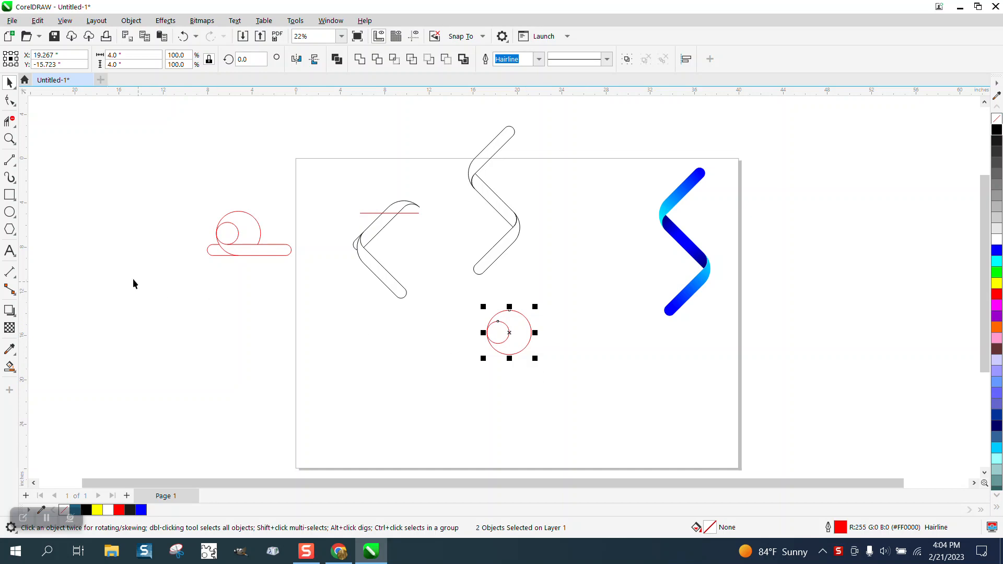
pyautogui.click(10, 194)
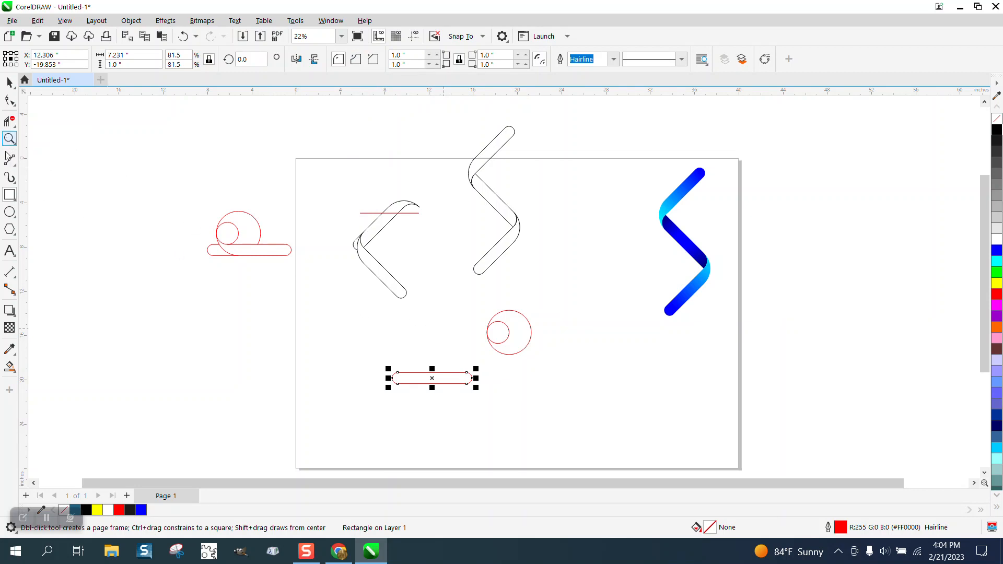
# - Align the pill under the circles, trim the overlaps into a hooked bar, fill it blue and duplicate it
pyautogui.click(9, 139)
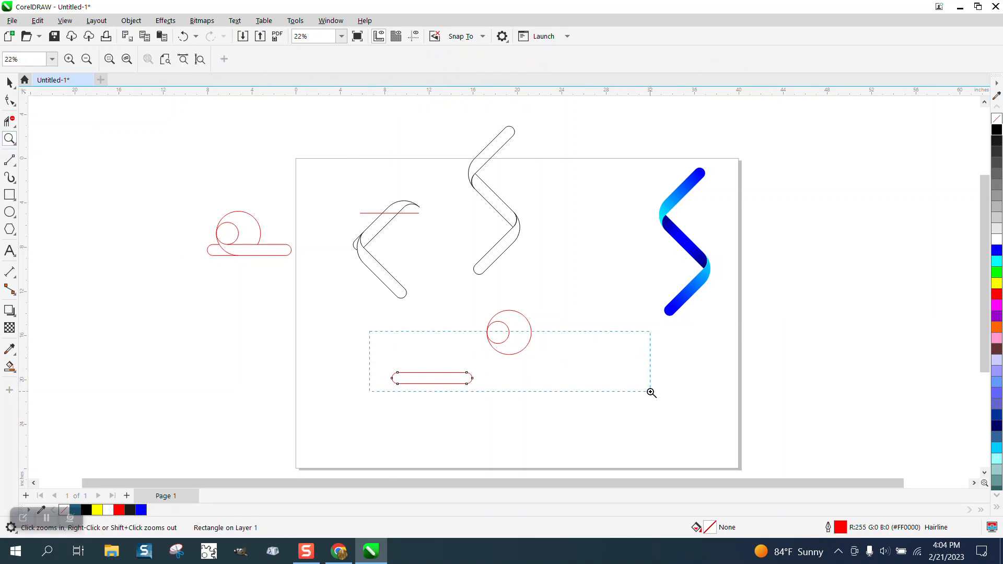
pyautogui.click(650, 393)
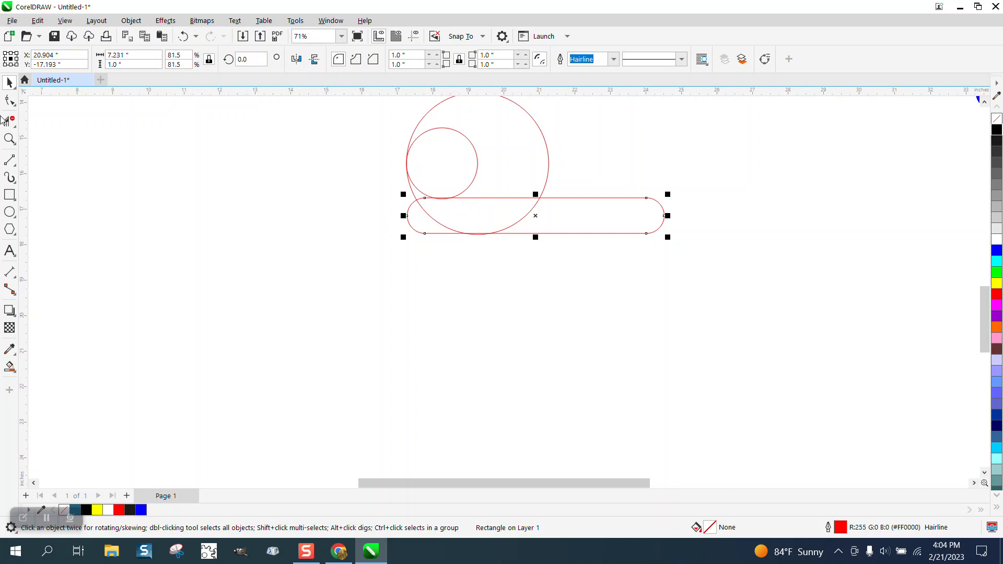
pyautogui.click(9, 139)
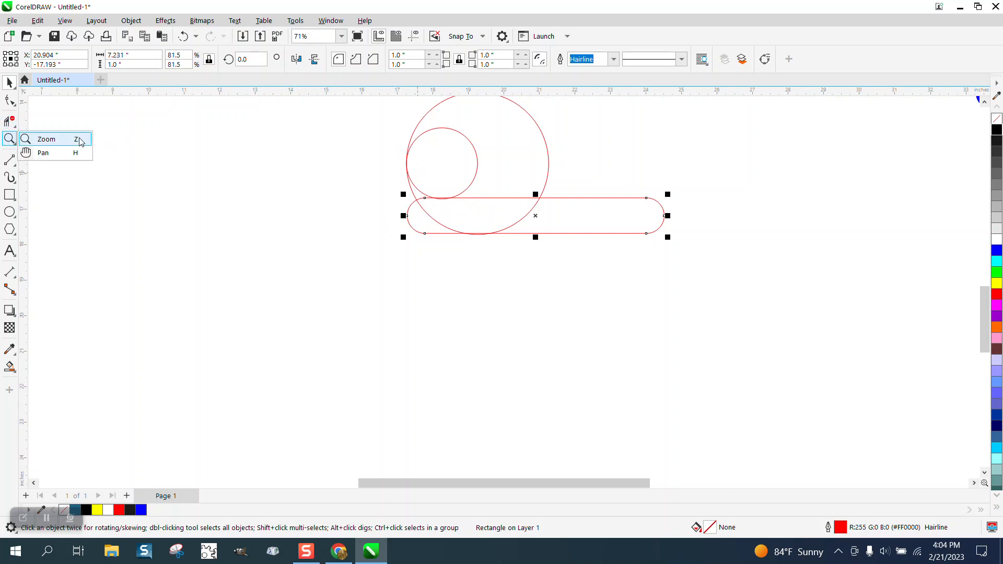
pyautogui.click(46, 138)
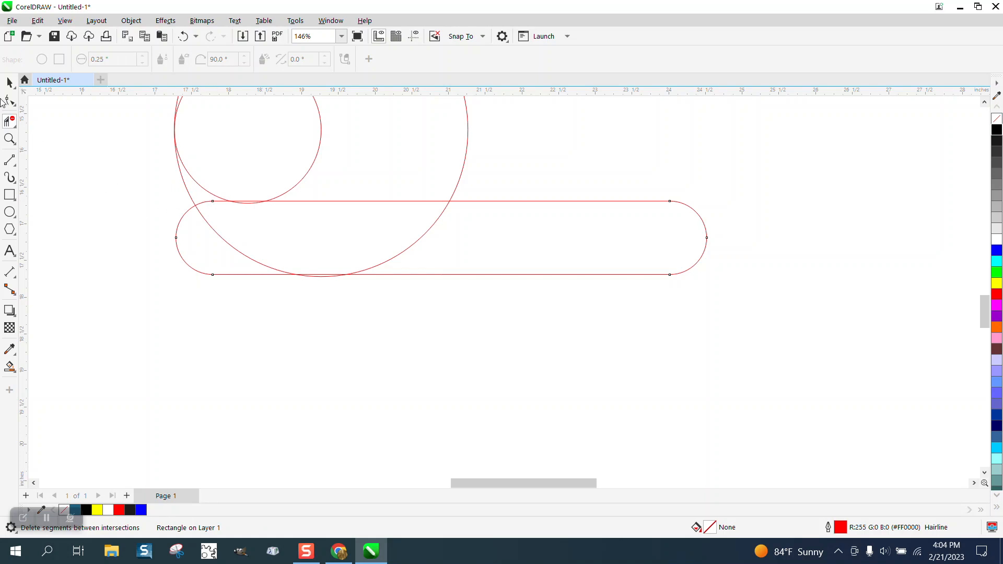
pyautogui.click(10, 83)
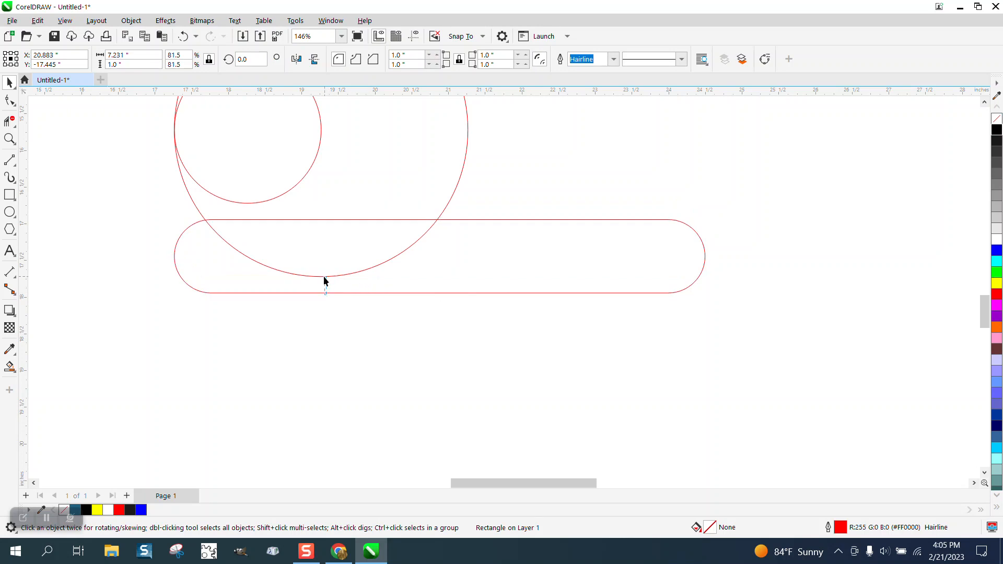
pyautogui.click(323, 297)
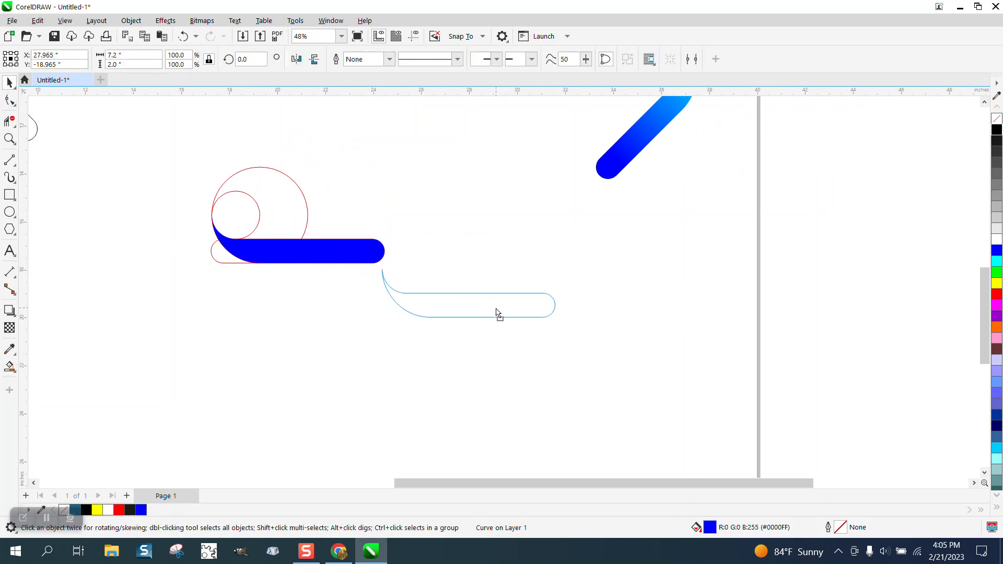
# - Rotate the hooked piece -45° and join its mirrored copies into a zigzag outline
pyautogui.click(490, 305)
pyautogui.write('-45')
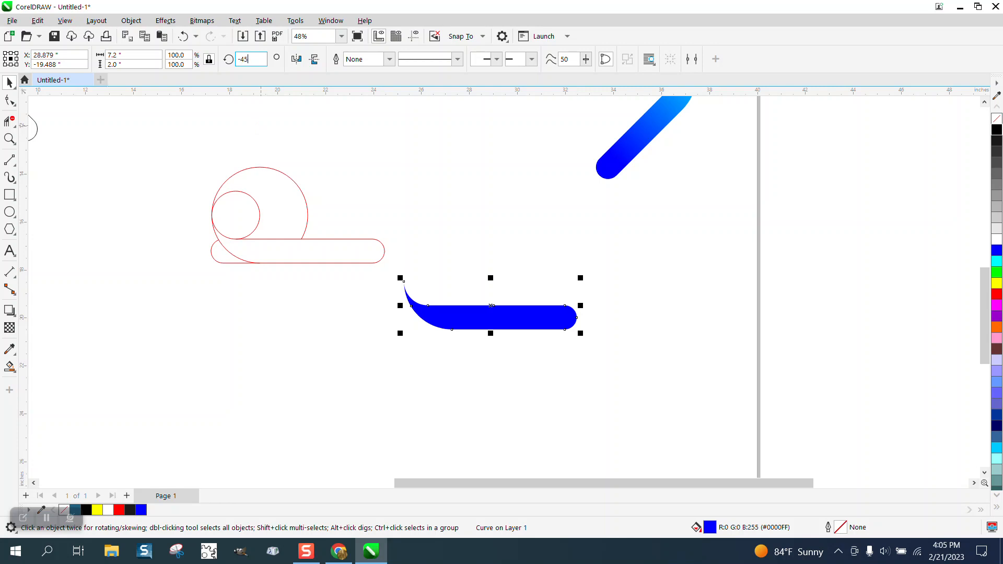
pyautogui.press('Return')
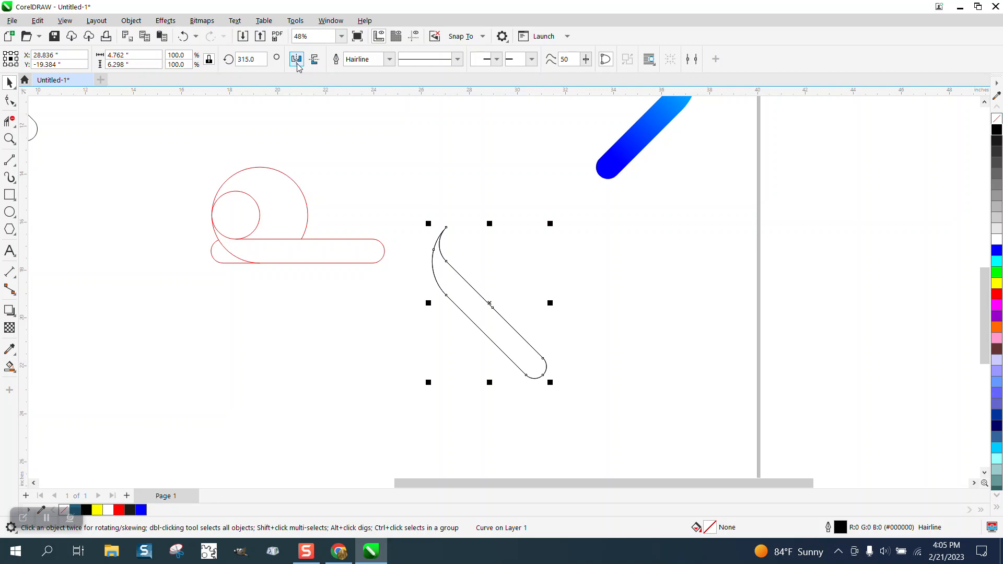
pyautogui.click(296, 59)
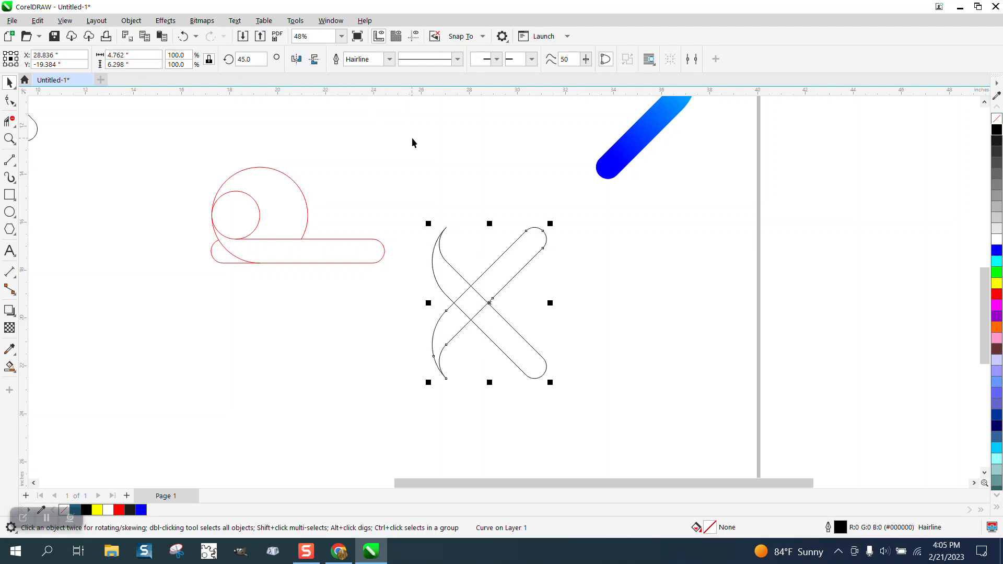
pyautogui.click(296, 59)
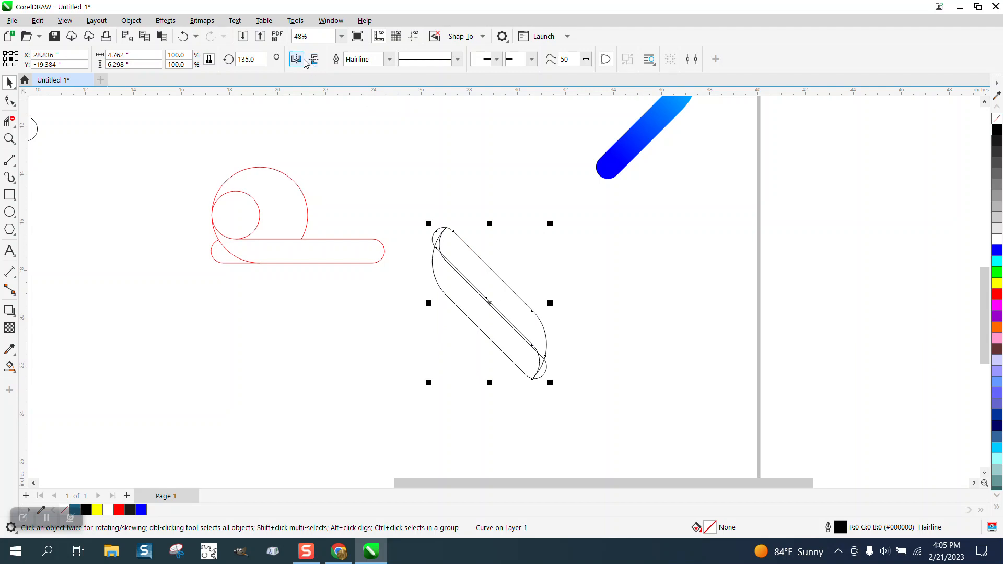
pyautogui.click(314, 59)
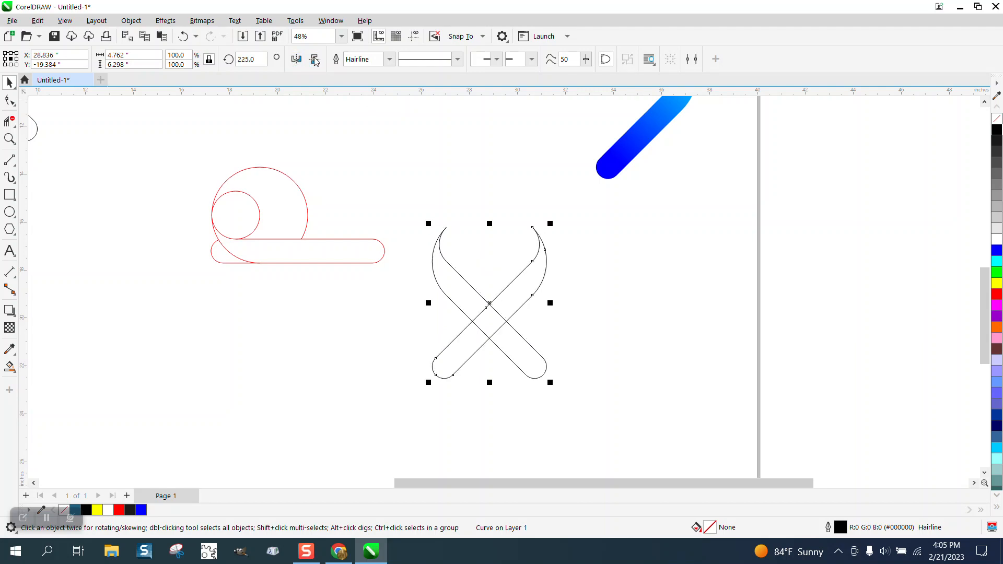
pyautogui.click(315, 59)
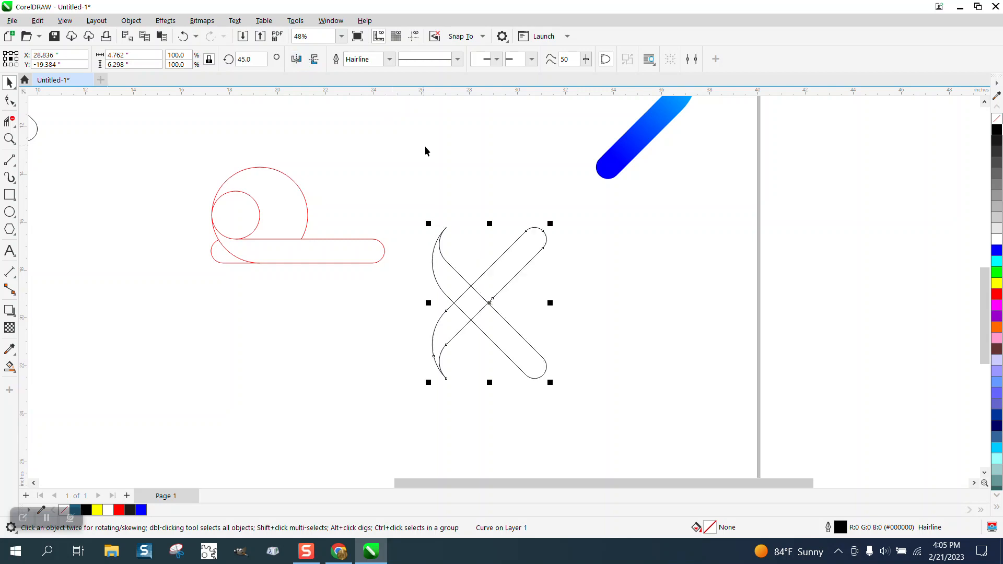
pyautogui.moveTo(552, 313)
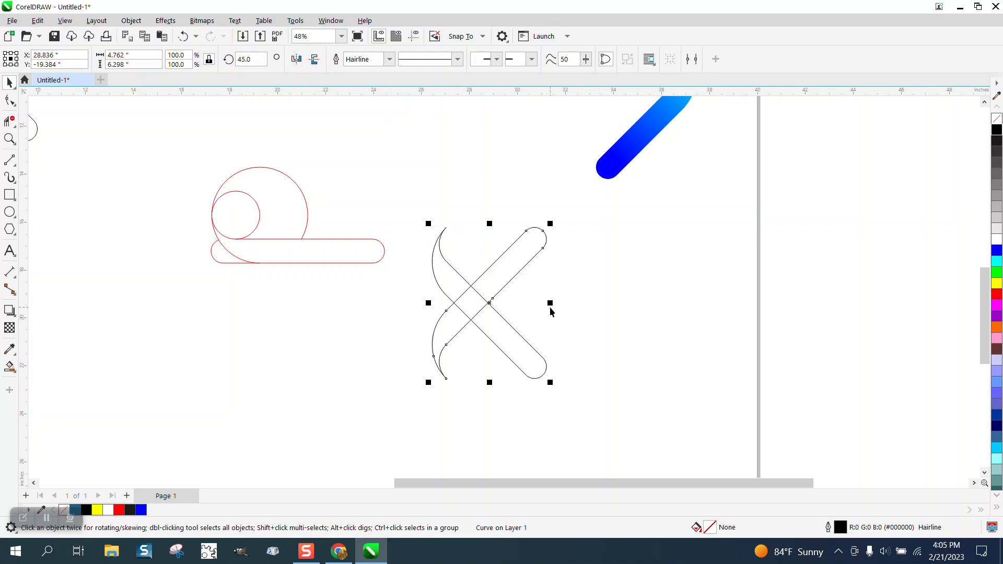
pyautogui.moveTo(490, 384)
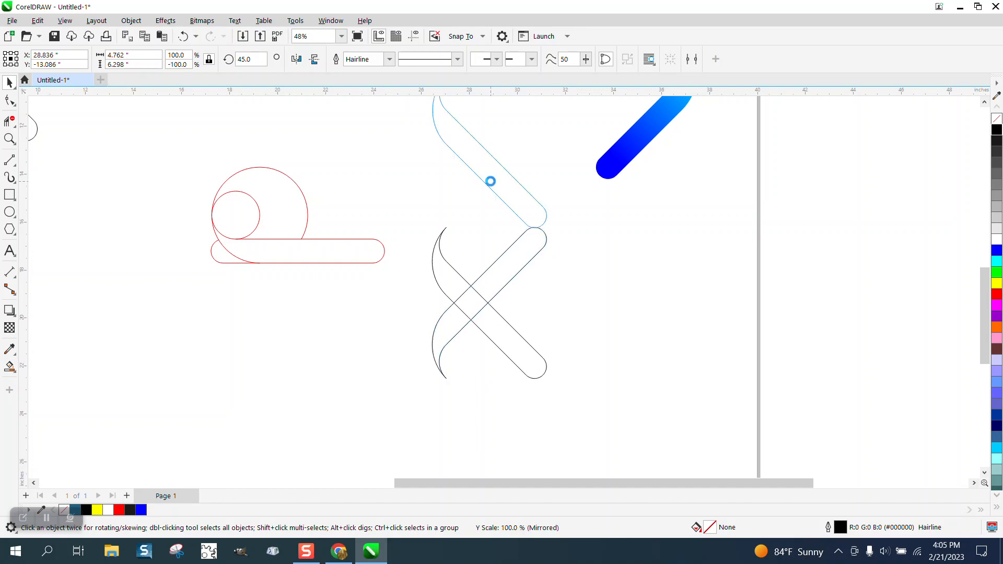
pyautogui.click(296, 60)
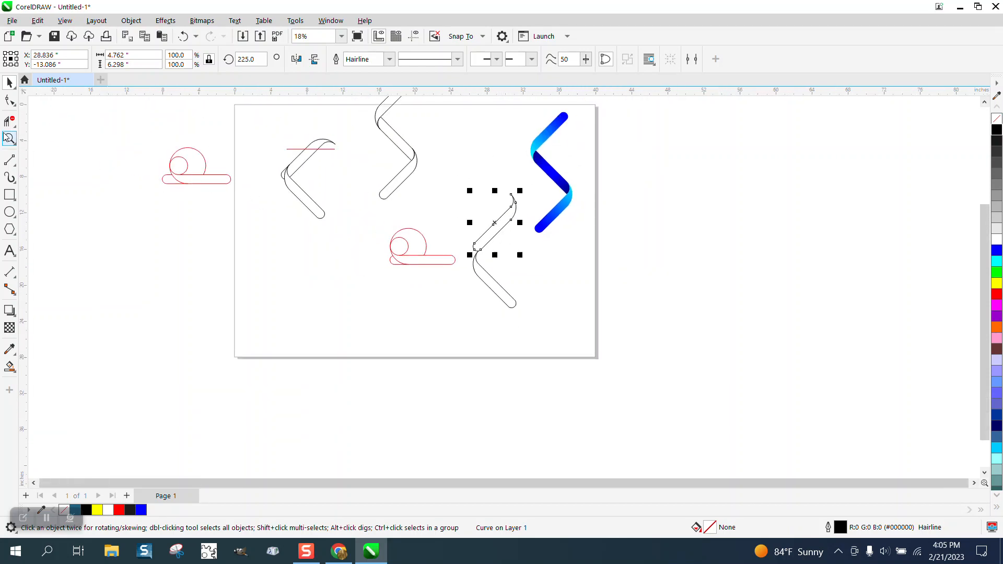
# - Trim the overlapping lines at the zigzag bend and add a horizontal red cutting line across the upper arm
pyautogui.click(10, 137)
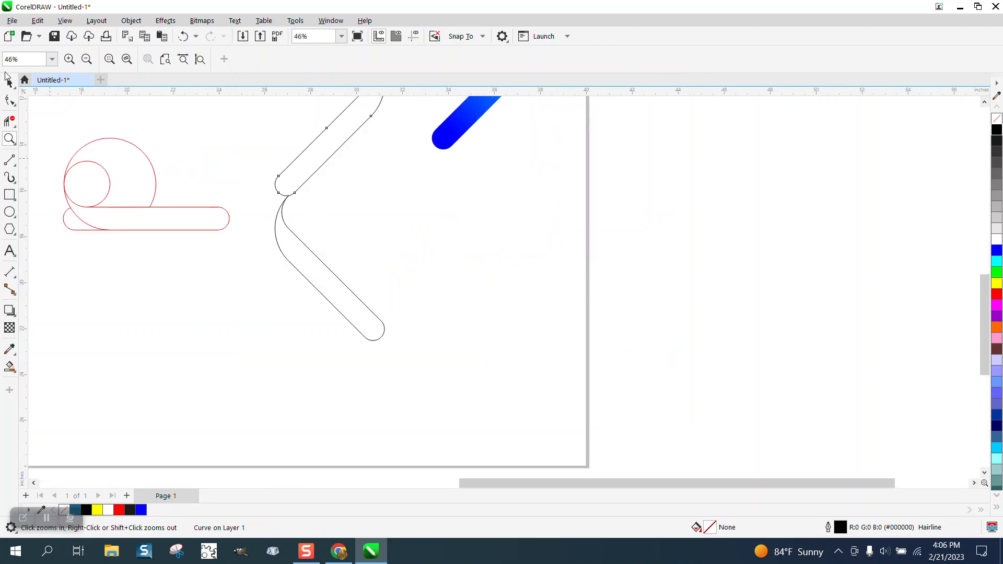
pyautogui.click(282, 214)
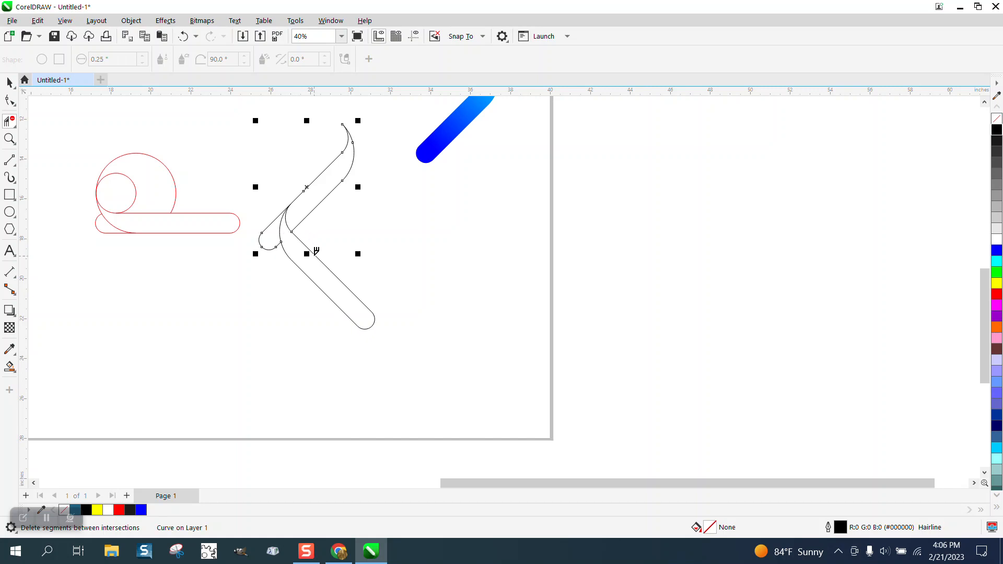
pyautogui.scroll(-3)
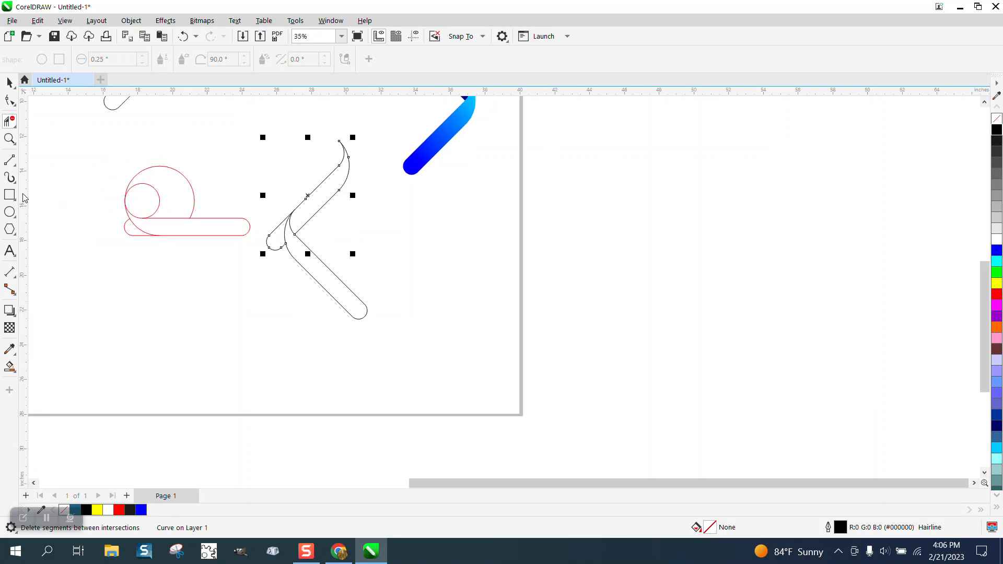
pyautogui.click(10, 160)
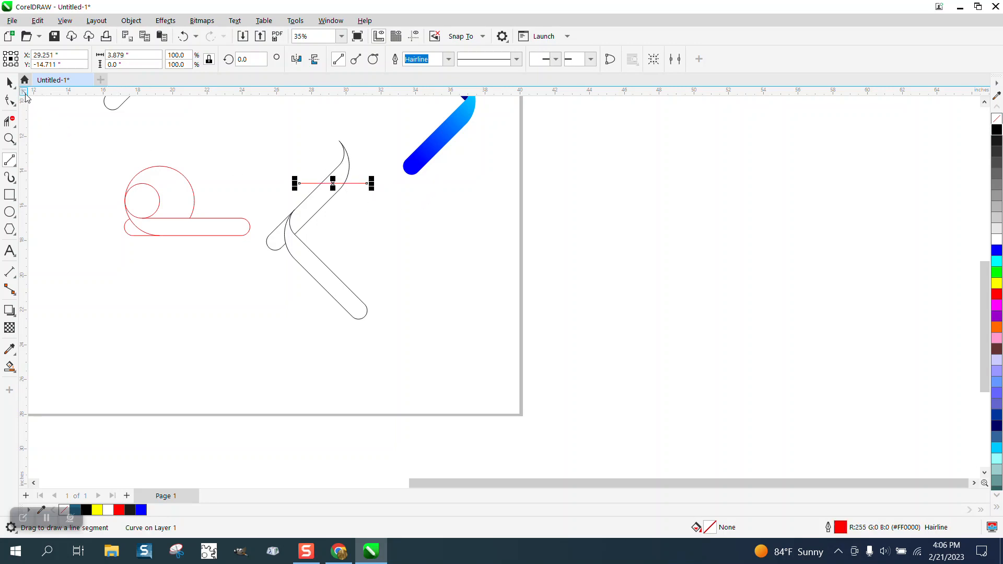
pyautogui.click(10, 82)
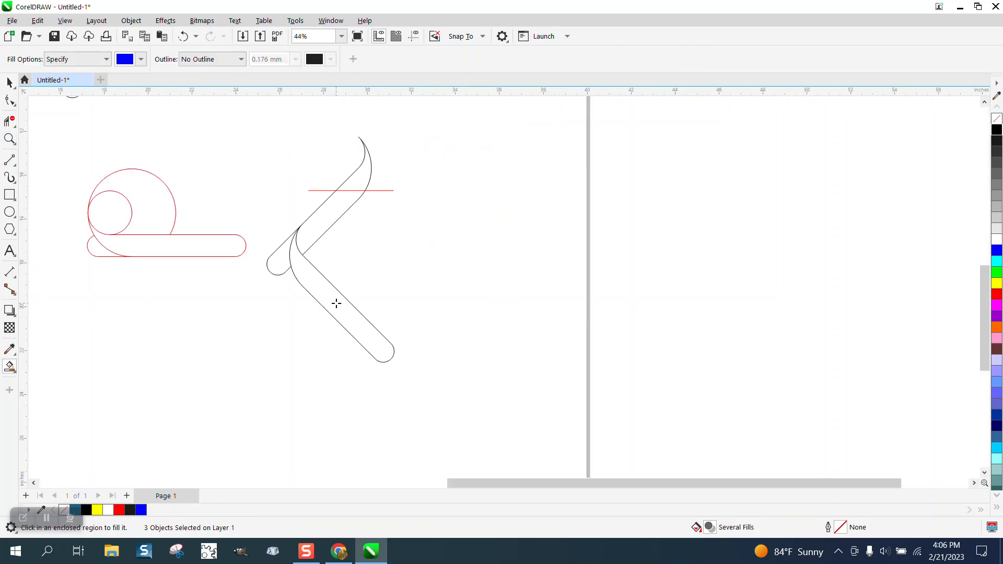
pyautogui.click(140, 509)
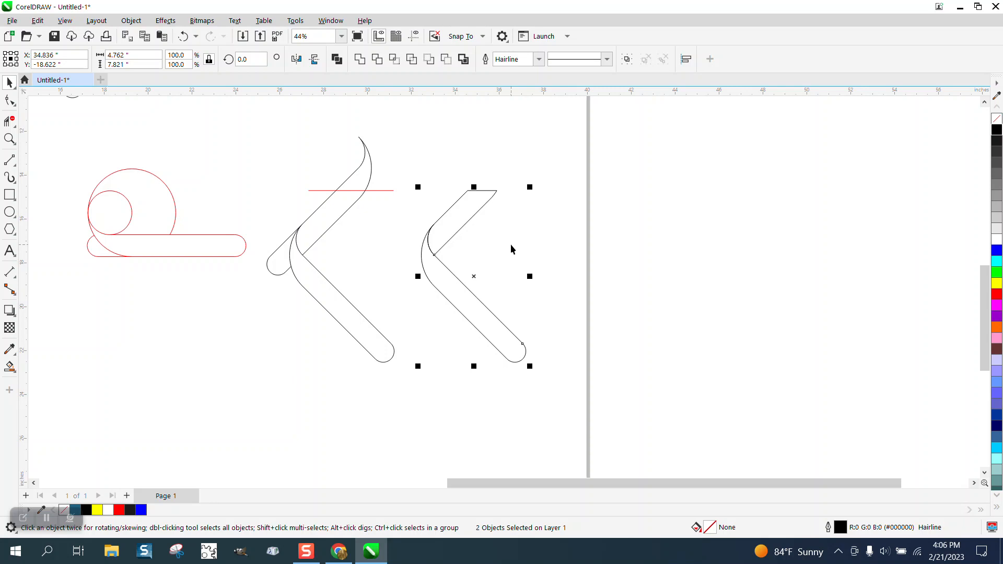
pyautogui.moveTo(473, 366)
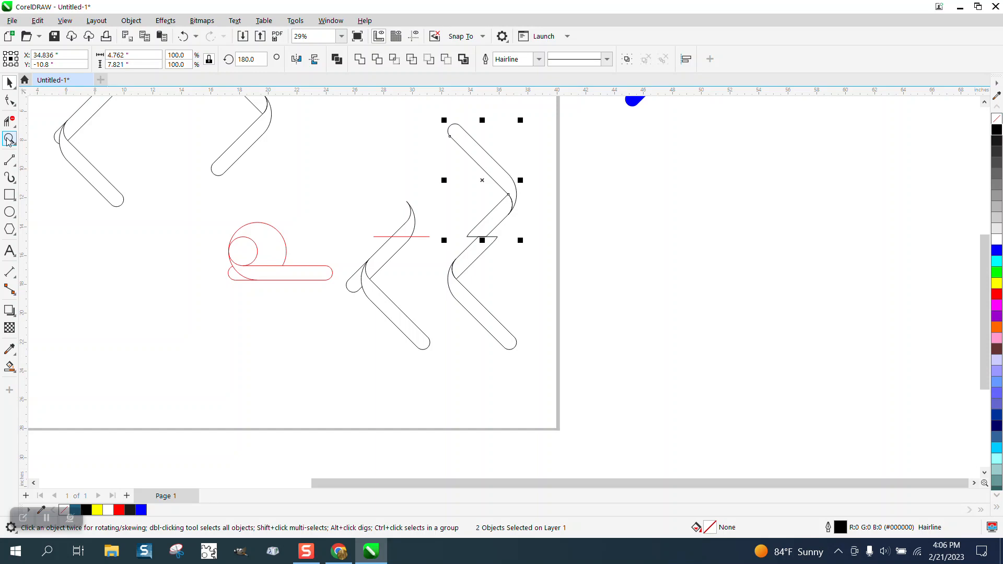
pyautogui.click(10, 139)
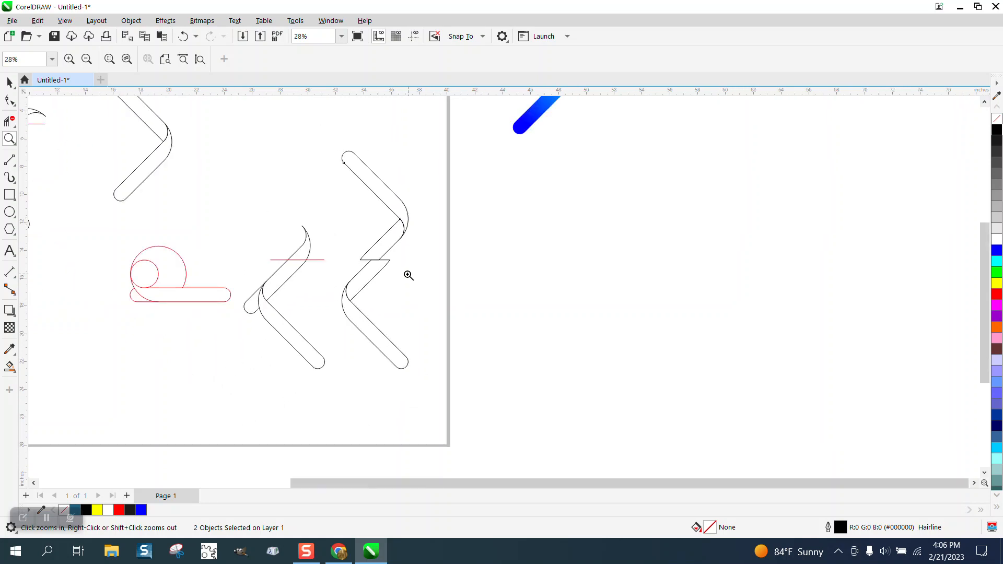
pyautogui.moveTo(132, 134)
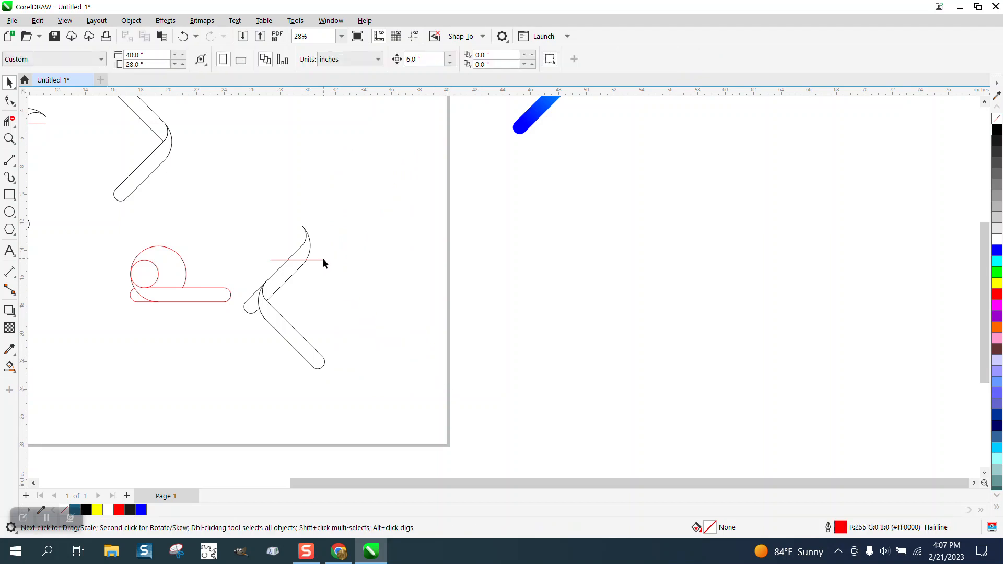
# - Copy the red cutting line lower and Smart Fill the lower arm into a separate chevron piece
pyautogui.click(297, 259)
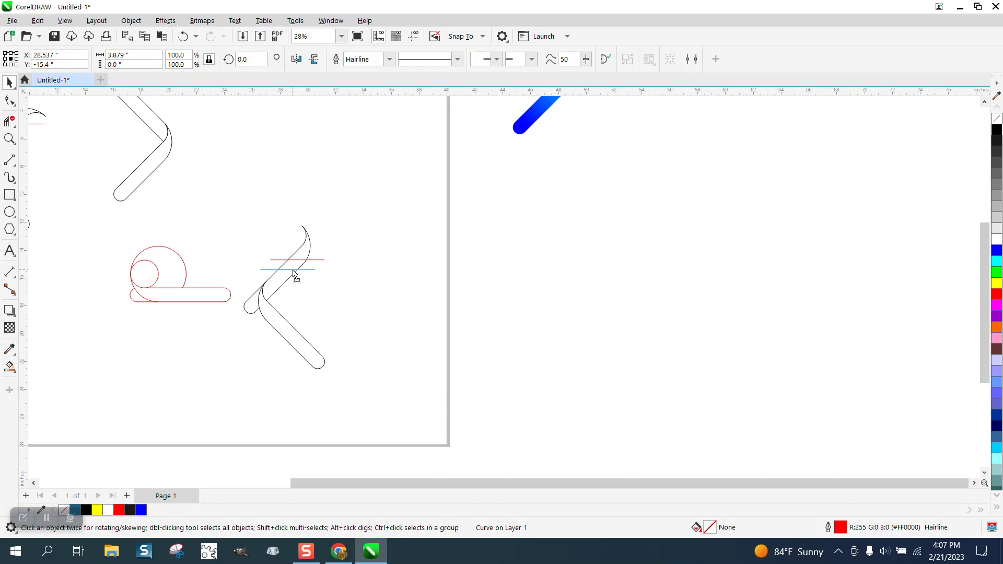
pyautogui.click(288, 268)
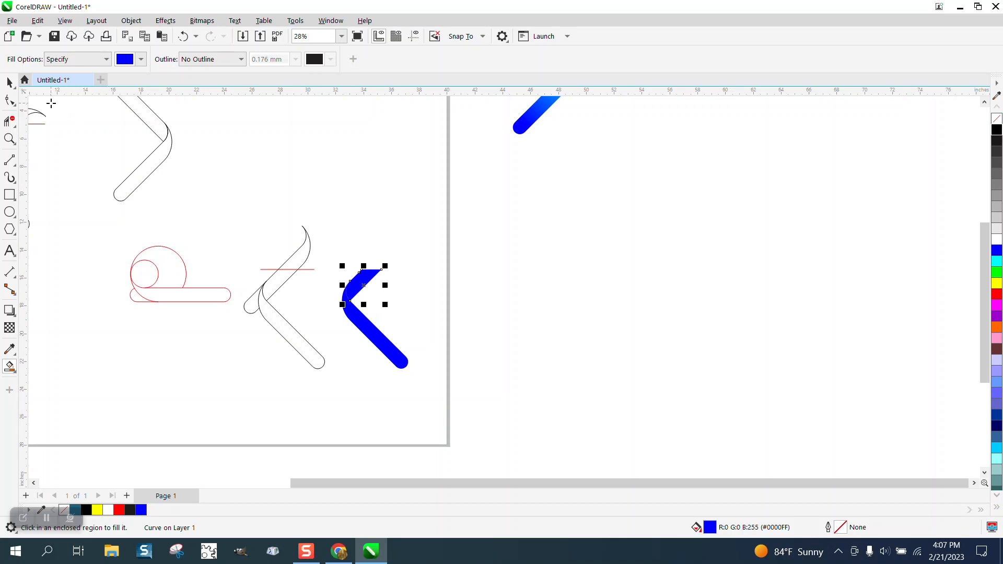
pyautogui.click(9, 82)
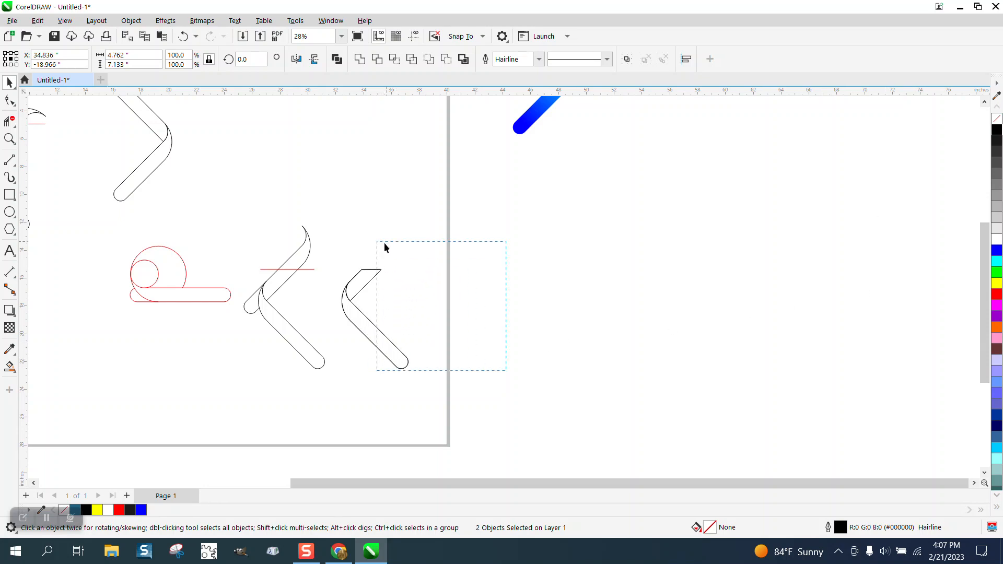
# - Duplicate the chevron piece, rotate the copy 180° into a zigzag, and add a solid blue copy
pyautogui.click(374, 323)
pyautogui.write('180')
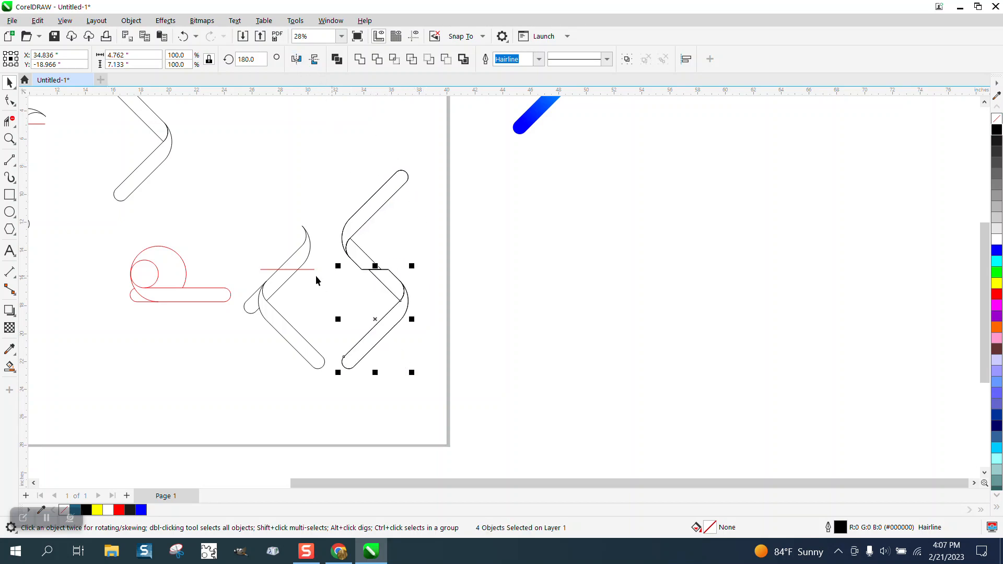
pyautogui.click(11, 139)
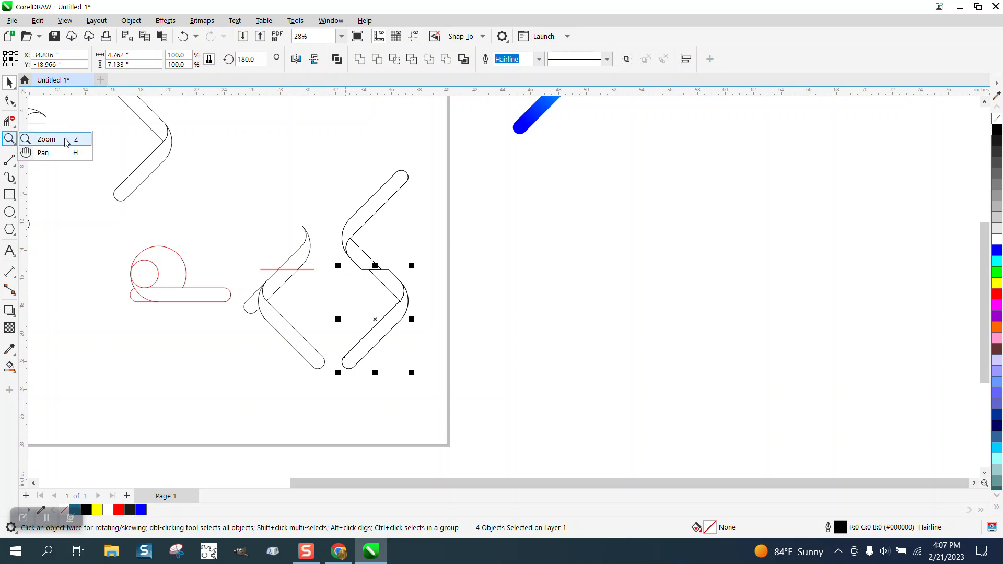
pyautogui.click(46, 138)
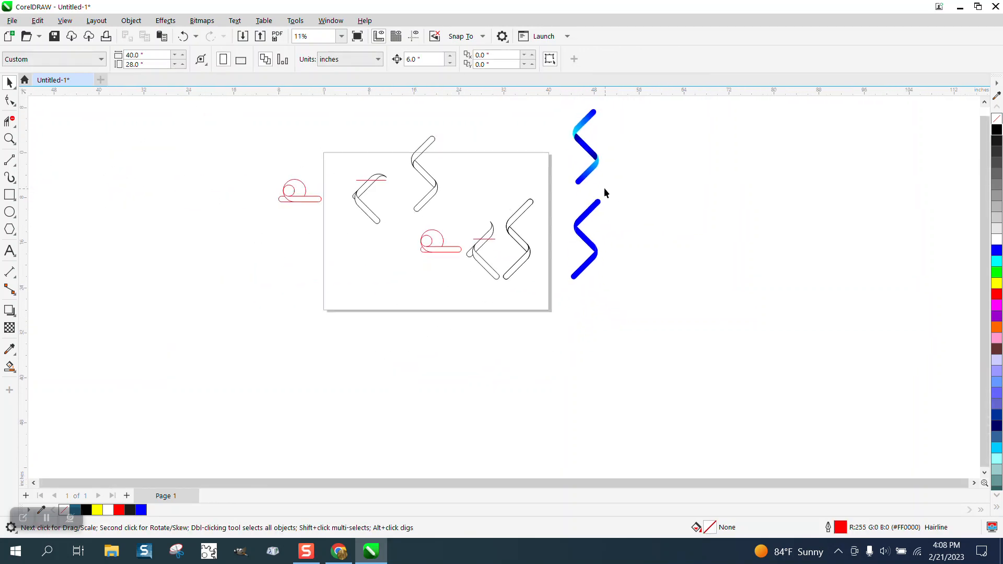
# - Move the gradient zigzag beside the solid blue one and select its upper arm
pyautogui.click(583, 147)
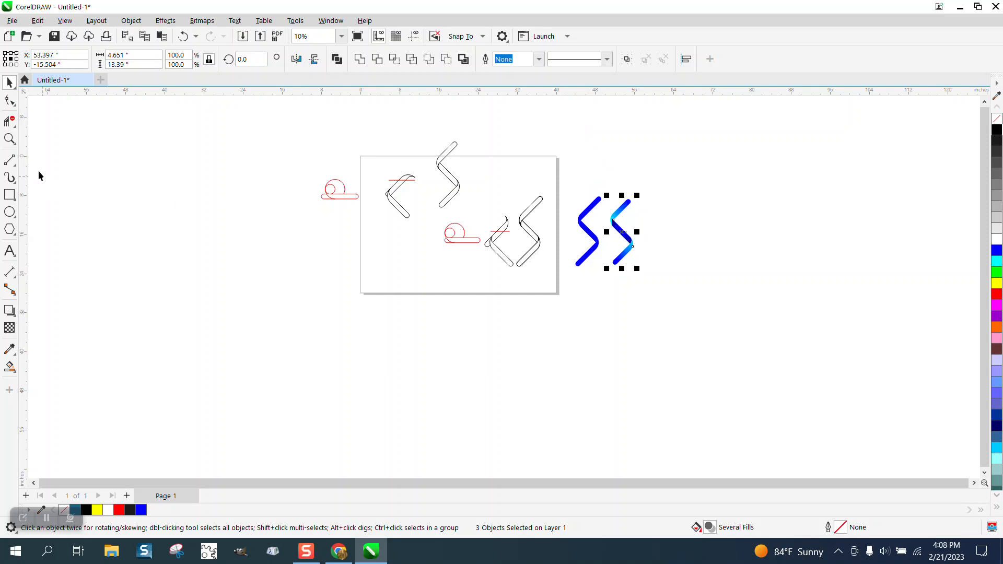
pyautogui.moveTo(611, 221)
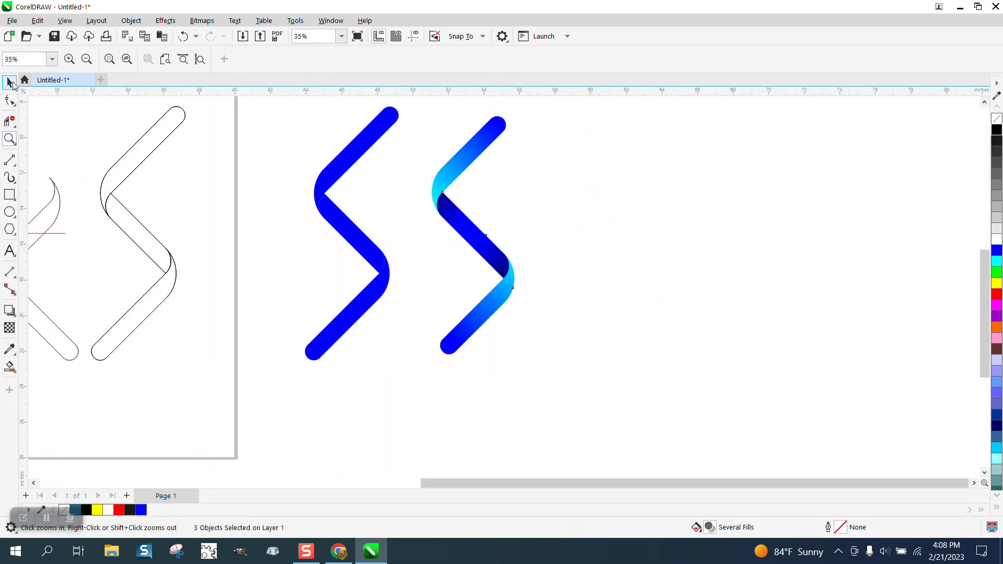
pyautogui.click(10, 82)
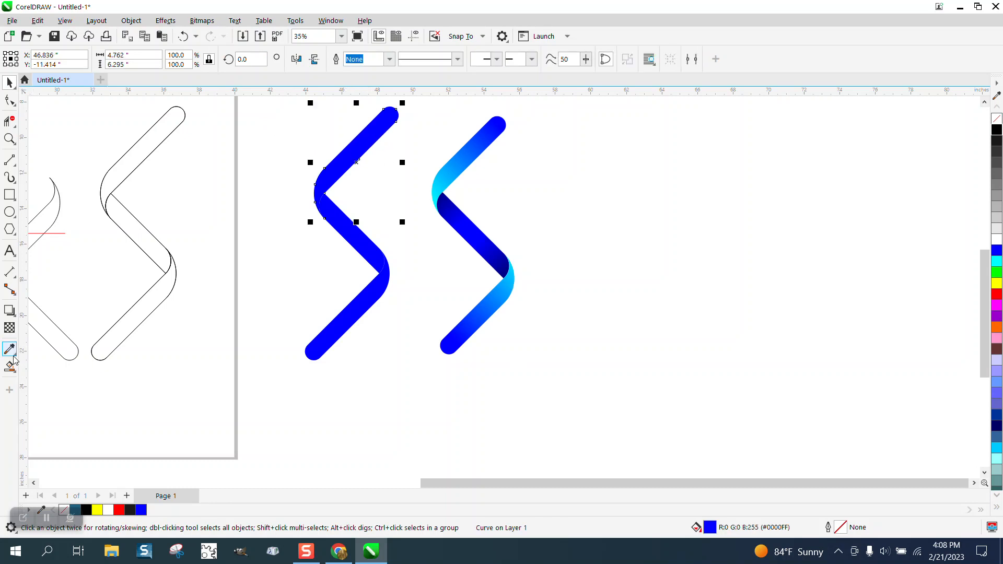
pyautogui.click(9, 366)
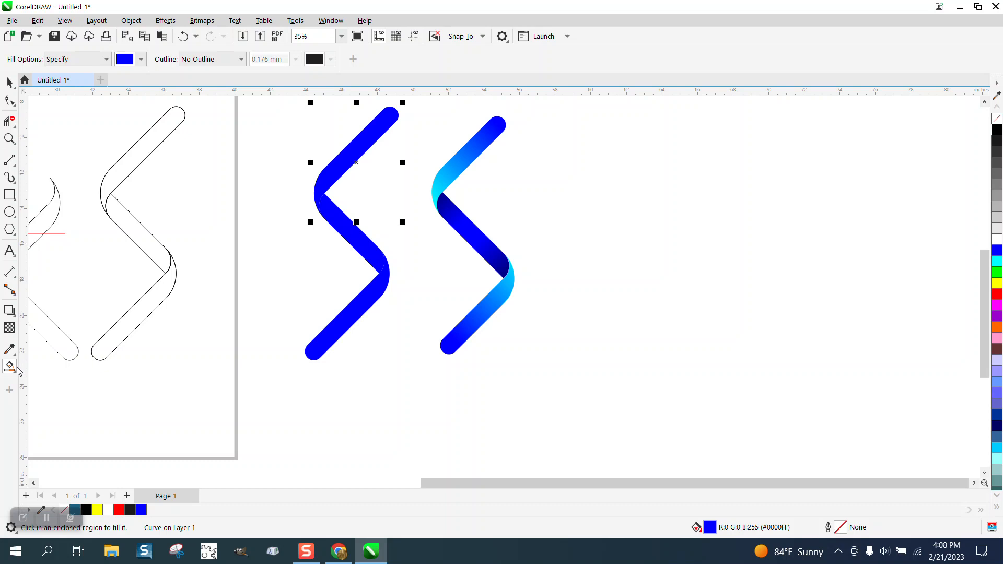
# - Apply blue-to-cyan fountain fills to both arms and a dark blue fountain fill to the middle
pyautogui.click(9, 367)
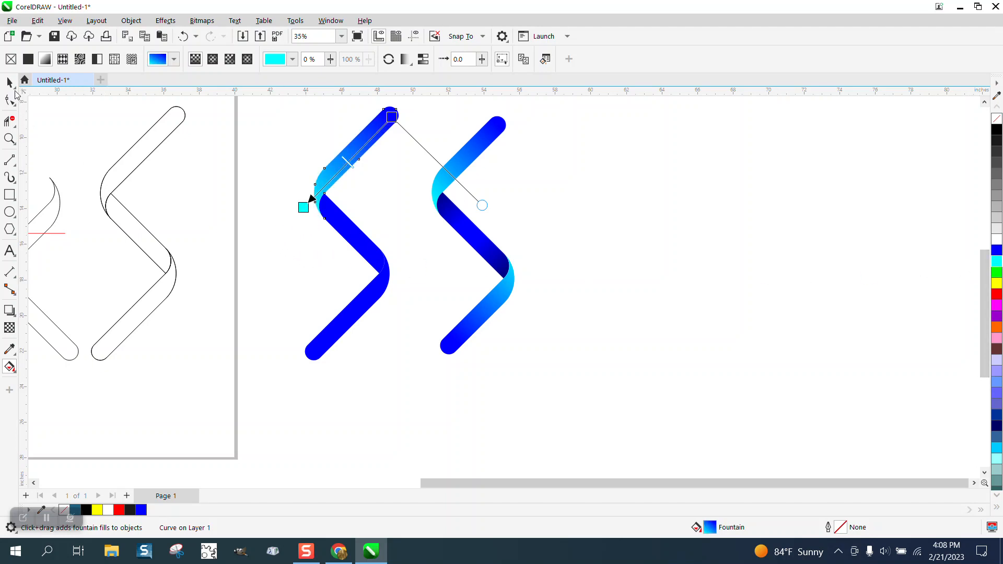
pyautogui.click(9, 83)
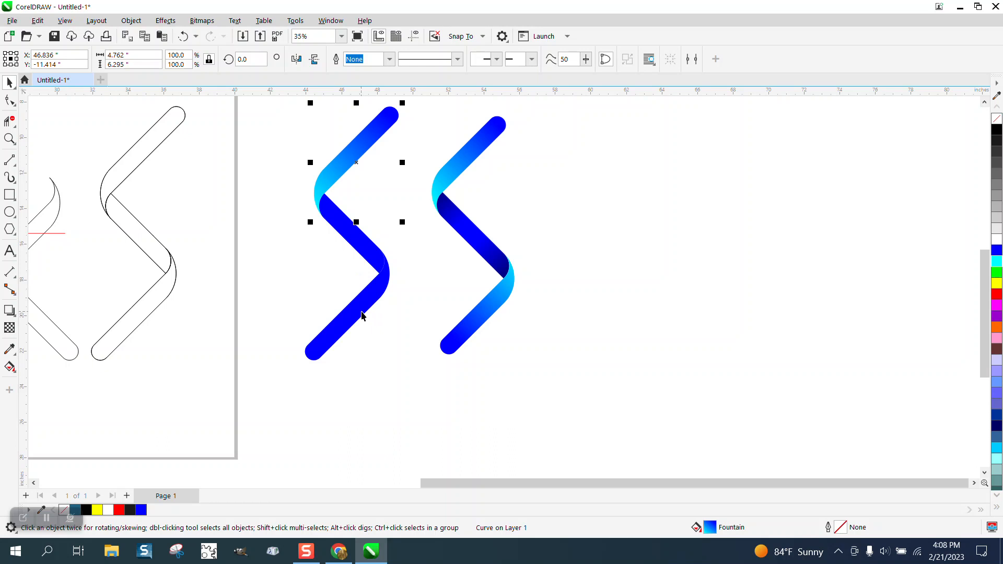
pyautogui.click(9, 367)
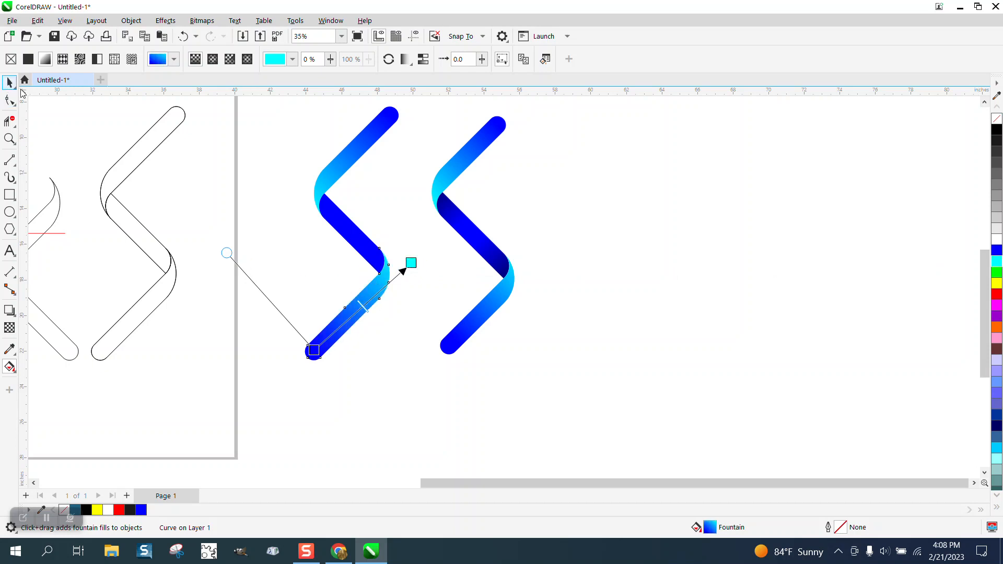
pyautogui.click(10, 82)
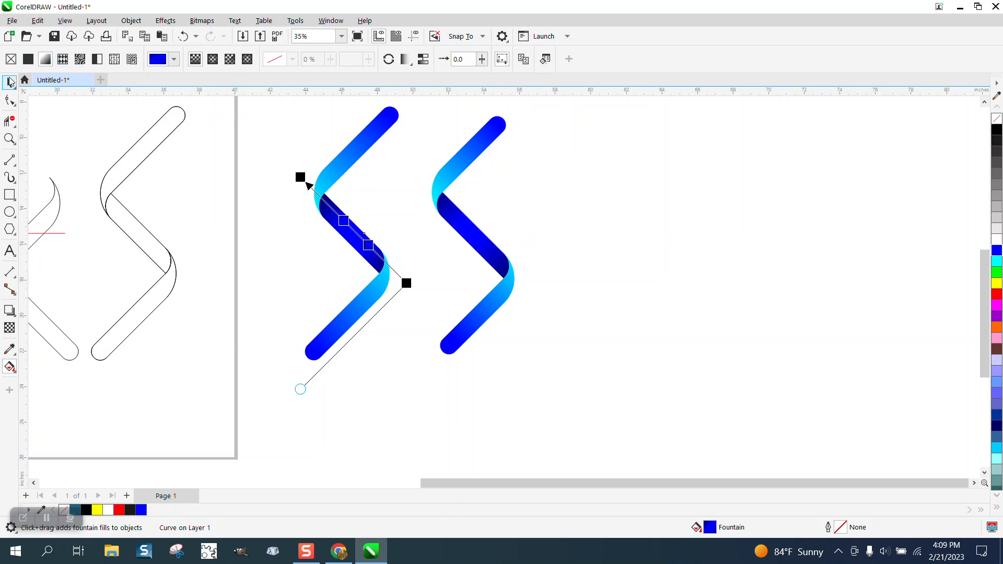
pyautogui.click(10, 82)
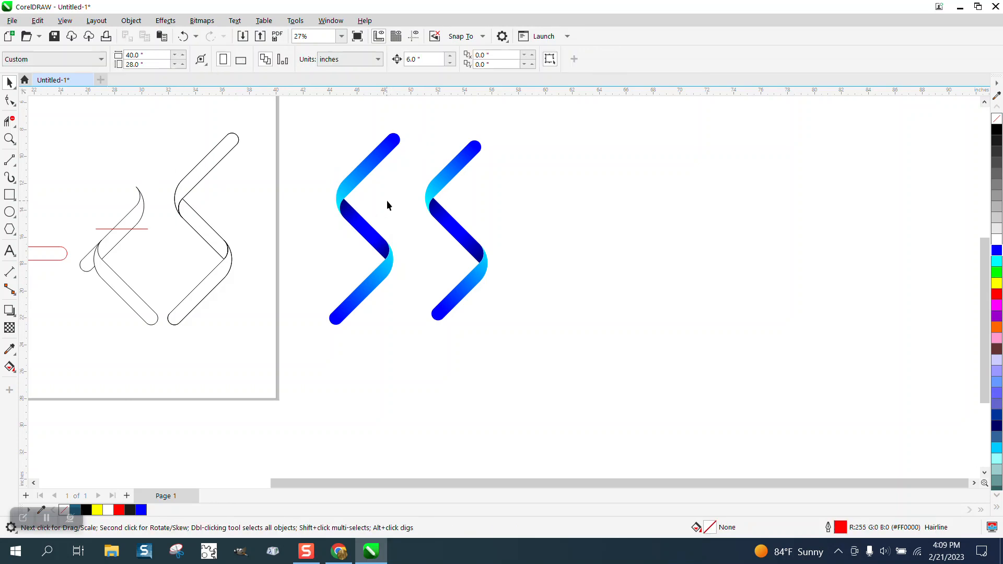
pyautogui.click(10, 139)
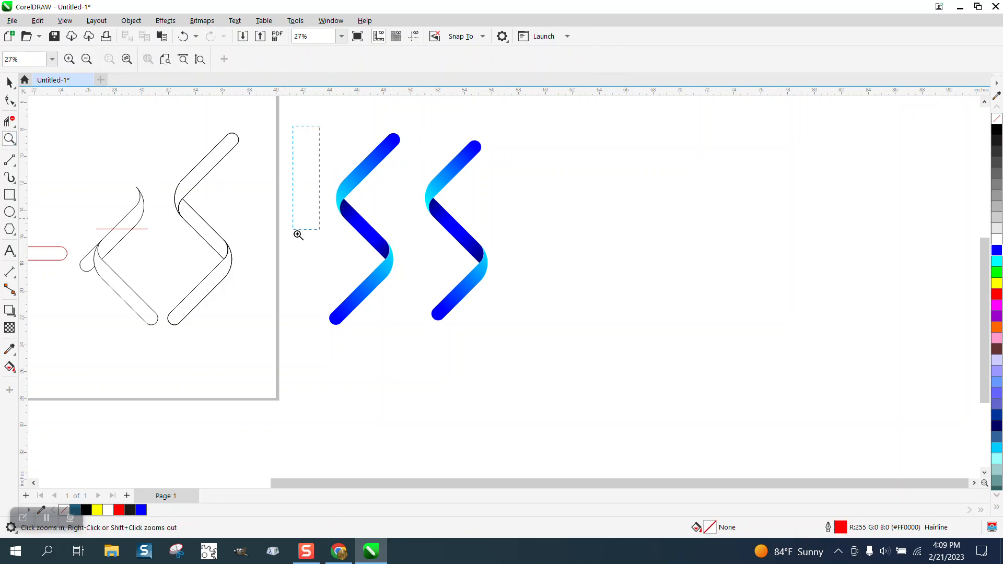
pyautogui.click(297, 234)
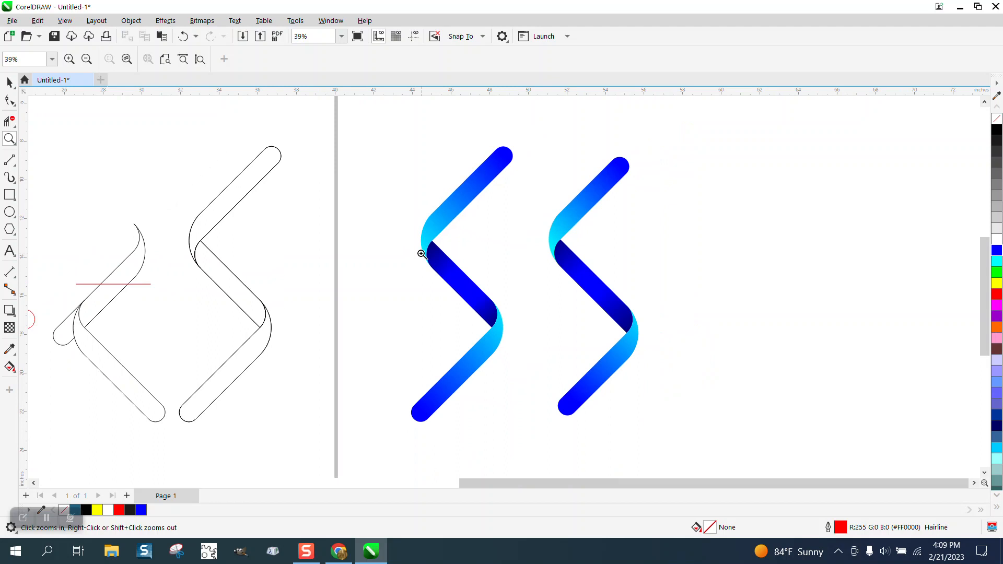
pyautogui.rightClick(420, 254)
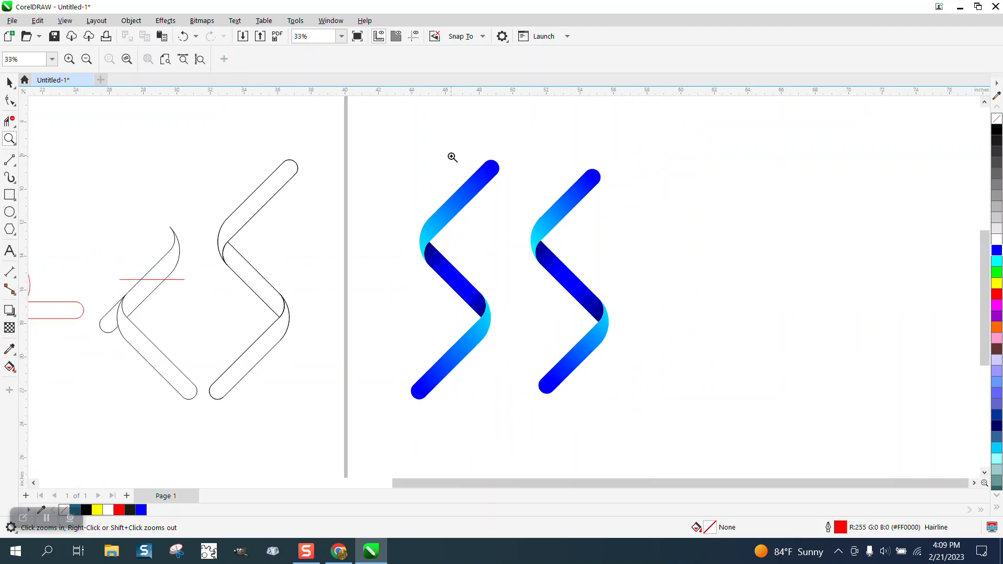
pyautogui.click(452, 158)
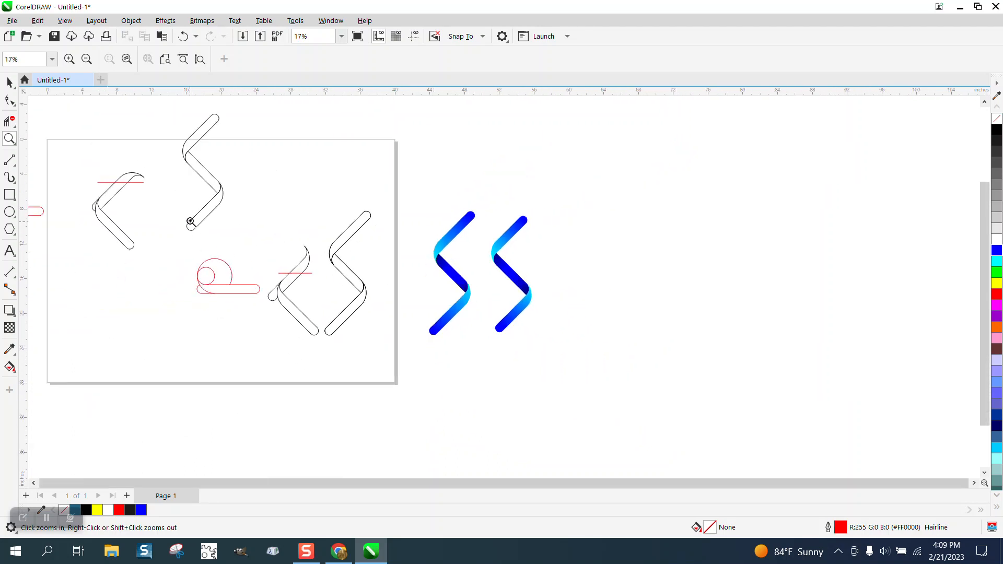
pyautogui.click(190, 221)
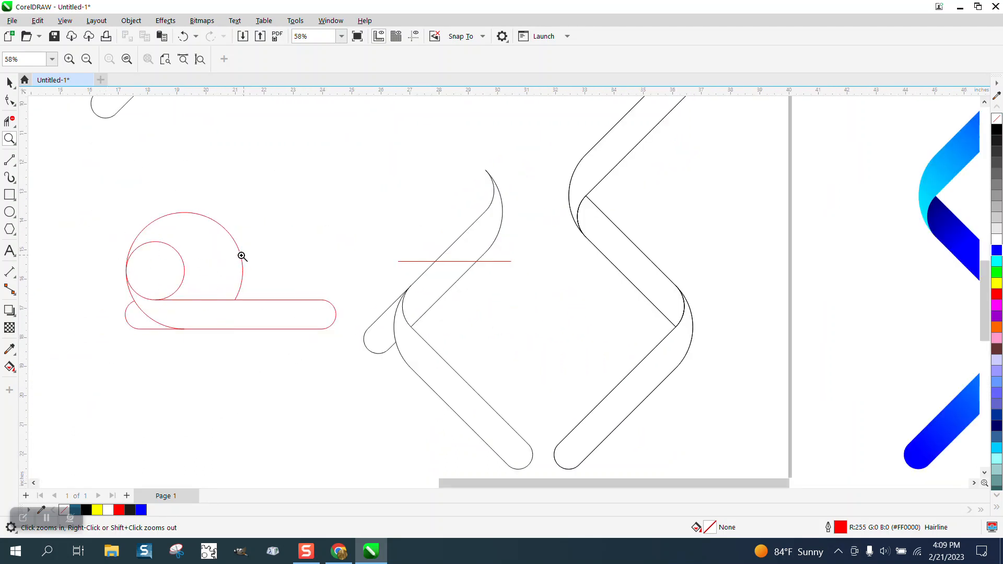
pyautogui.moveTo(302, 259)
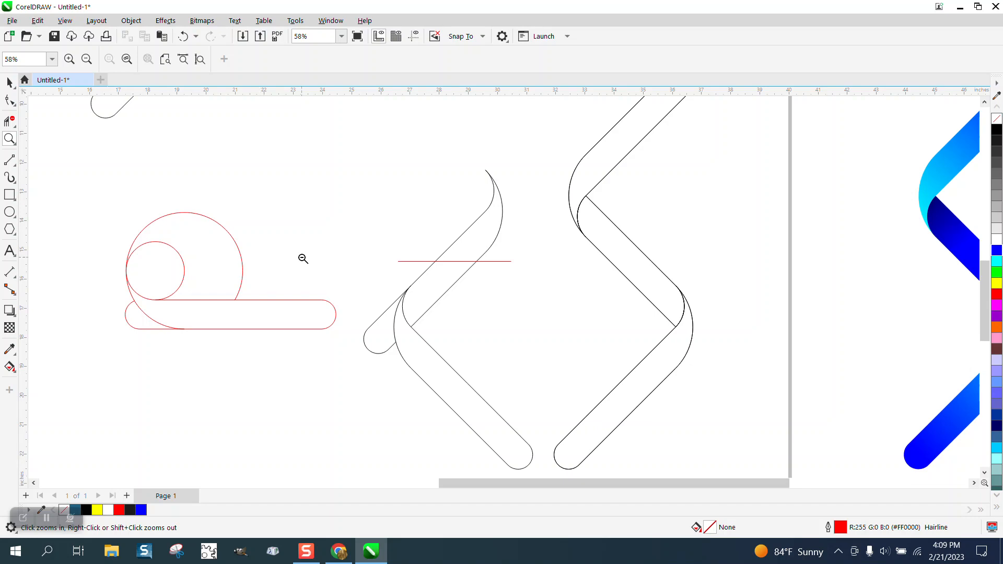